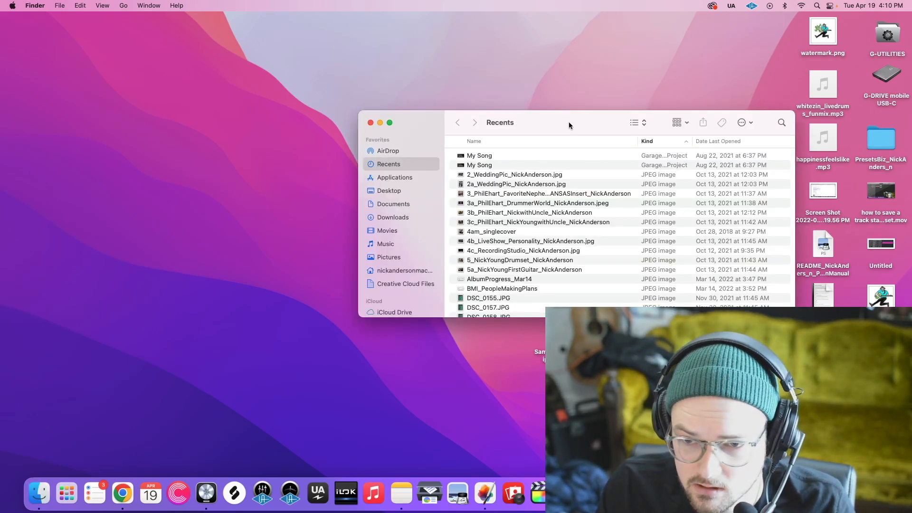
Move the Recents window to the upper left and bring up the Finder menu
left_click_drag(569, 123, 285, 57)
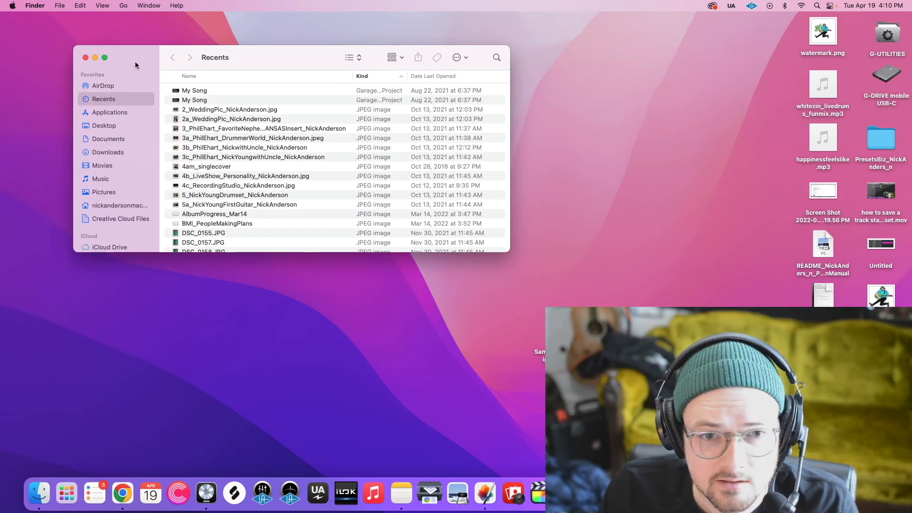
left_click(36, 6)
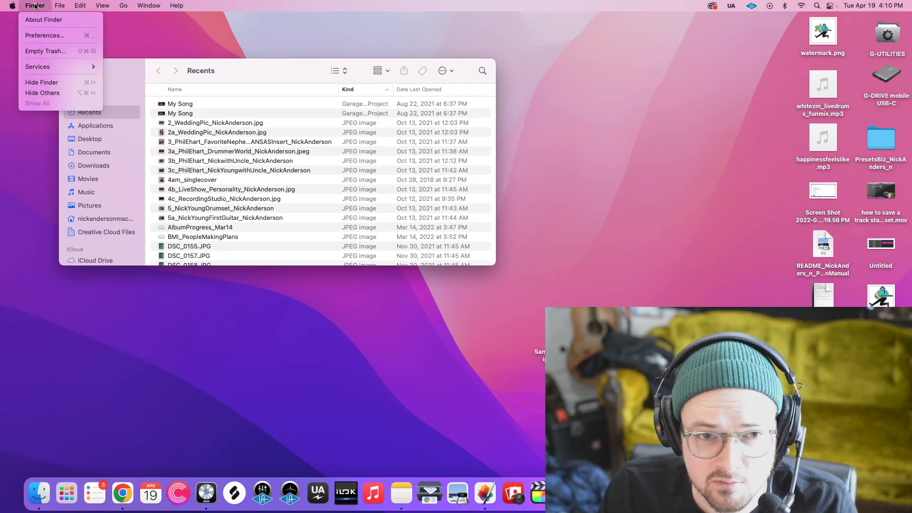
mouse_move(57, 35)
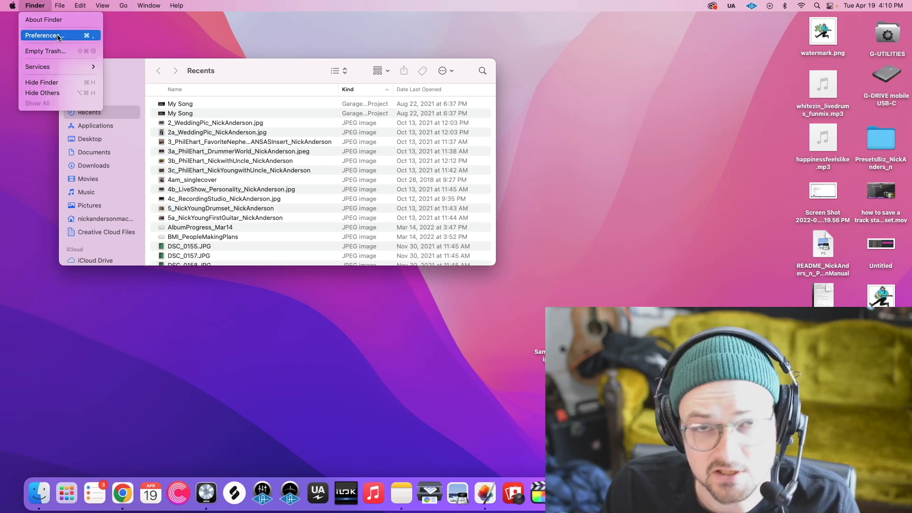
Show Finder Preferences' Sidebar settings, toggling the home folder off and back on
left_click(44, 35)
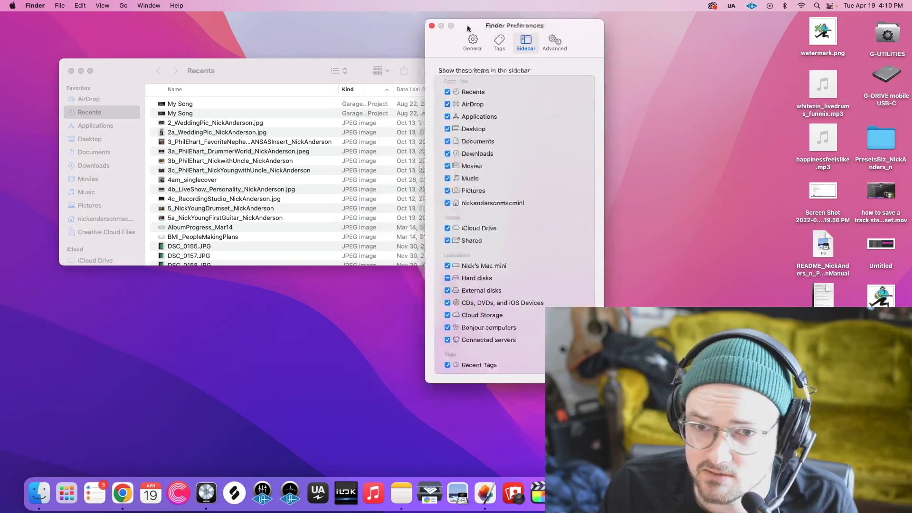
left_click(34, 6)
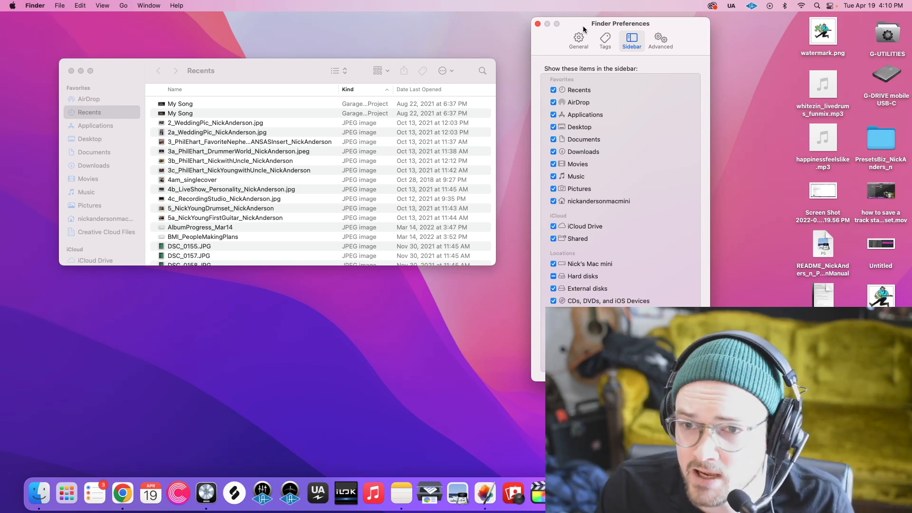
mouse_move(644, 31)
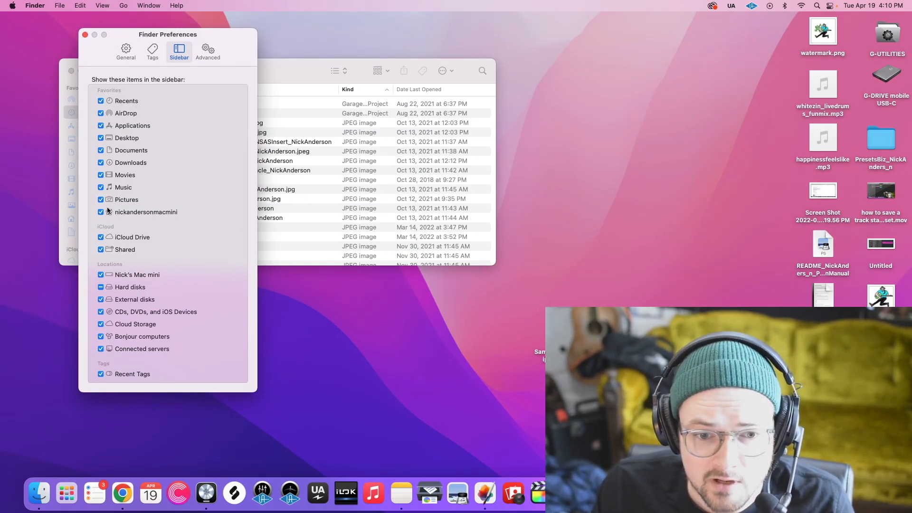
left_click(100, 211)
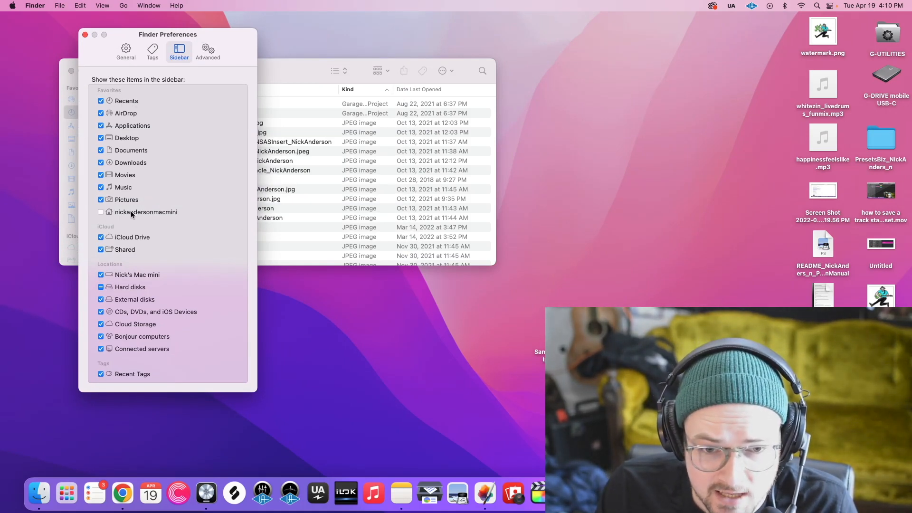
left_click(101, 212)
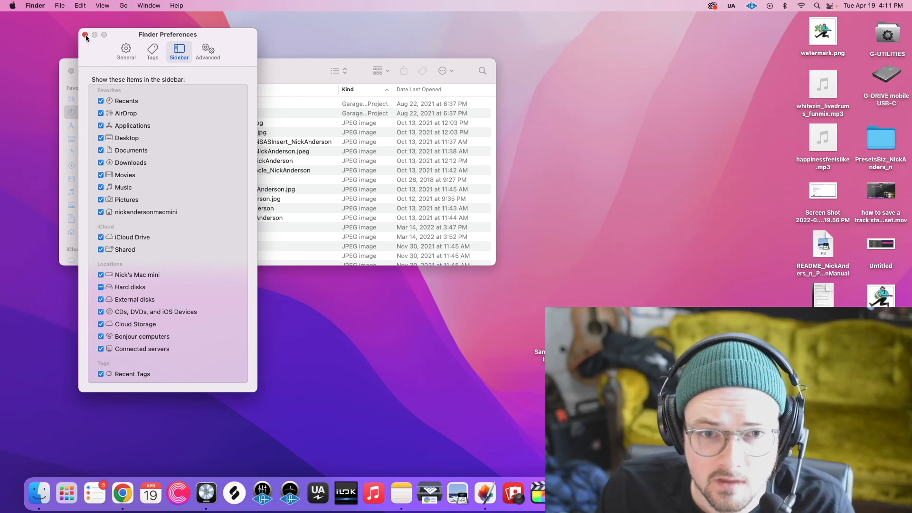
Close Preferences and navigate home > Music > Audio Music Apps, selecting Project Templates
left_click(86, 34)
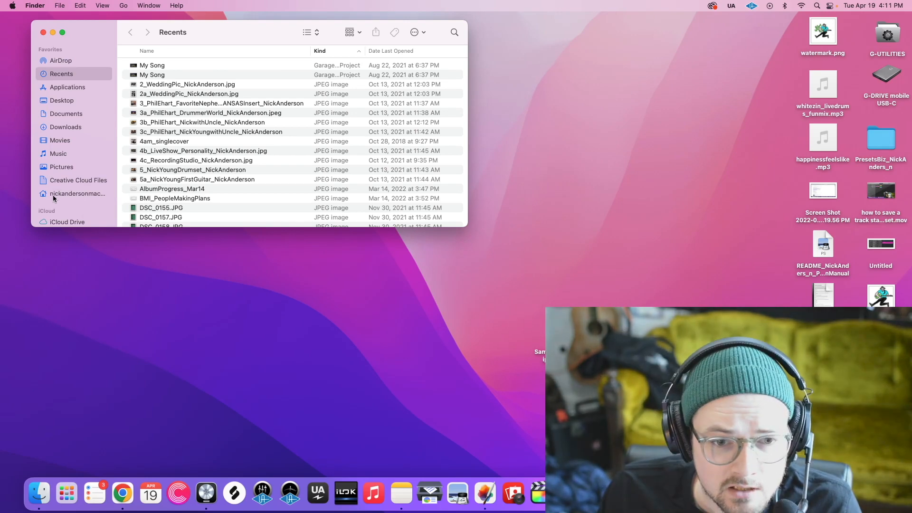
left_click(76, 194)
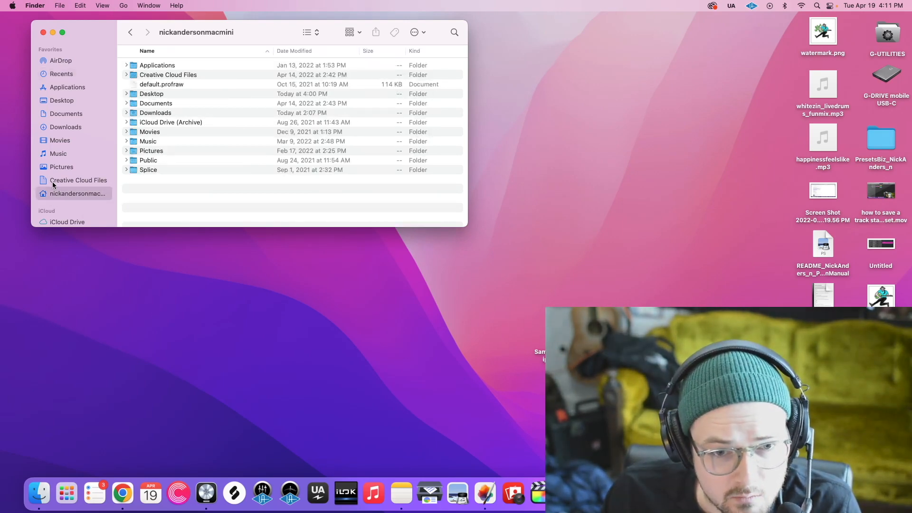
mouse_move(73, 196)
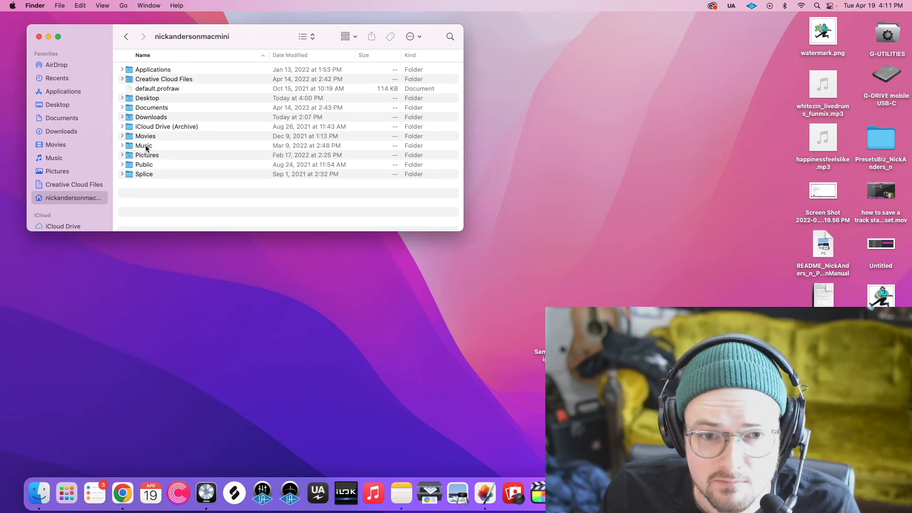
double_click(144, 145)
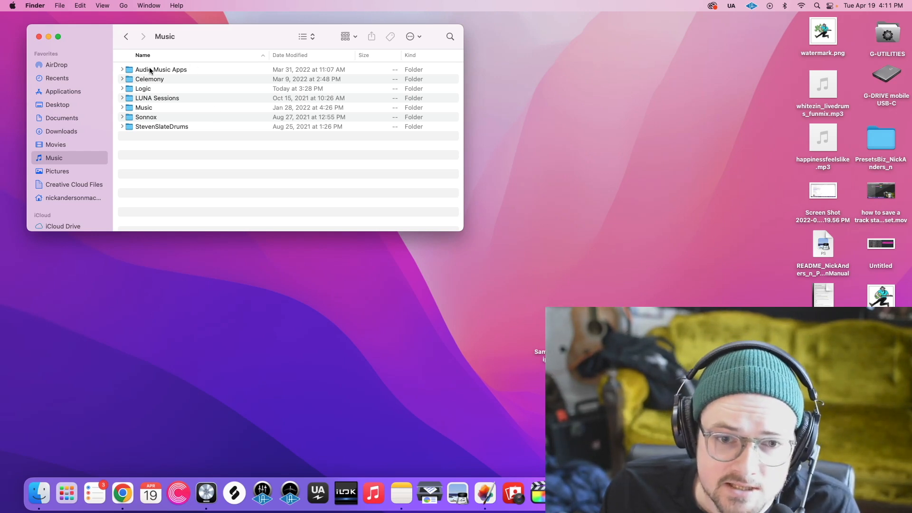
double_click(160, 70)
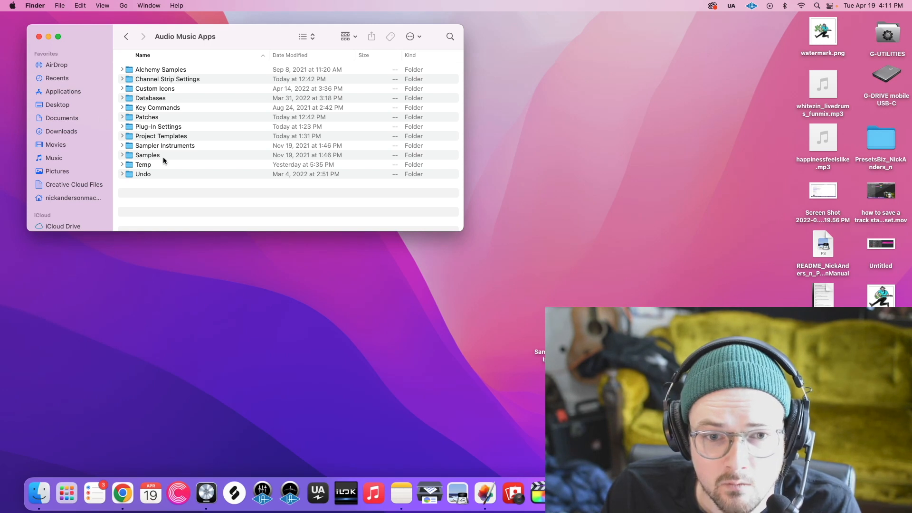
left_click(160, 136)
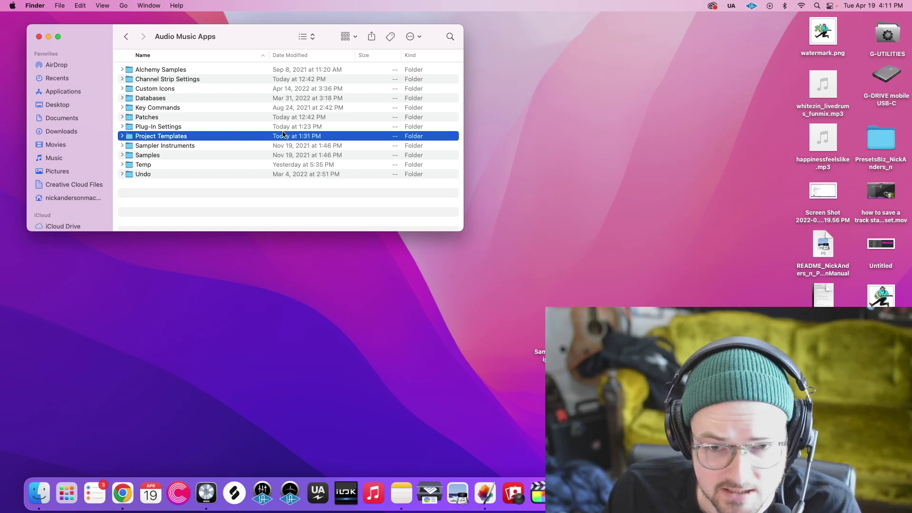
Copy SampleTemplate from the desktop into Project Templates and close the Finder window
double_click(160, 136)
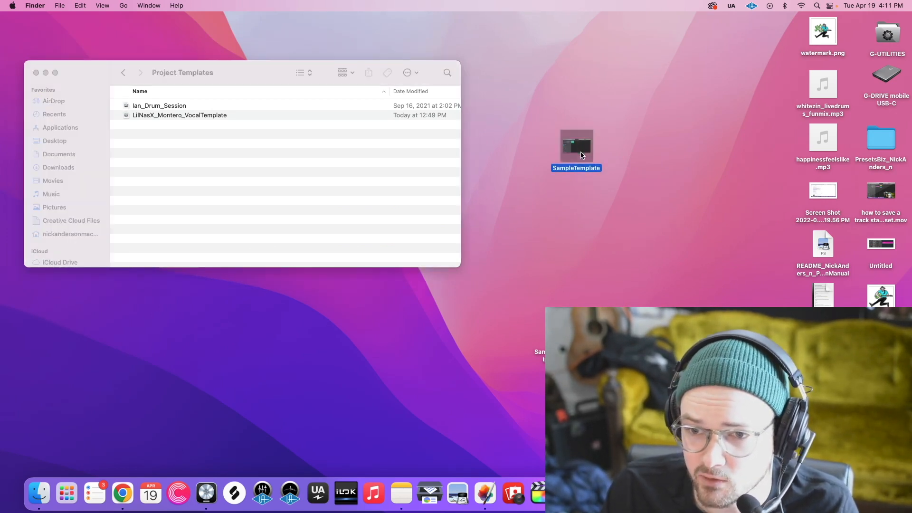
left_click_drag(577, 145, 545, 88)
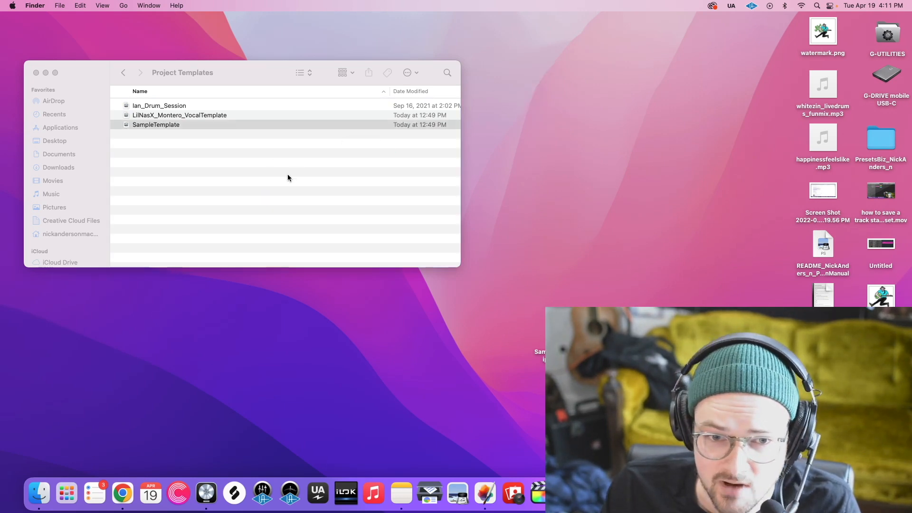
left_click(156, 125)
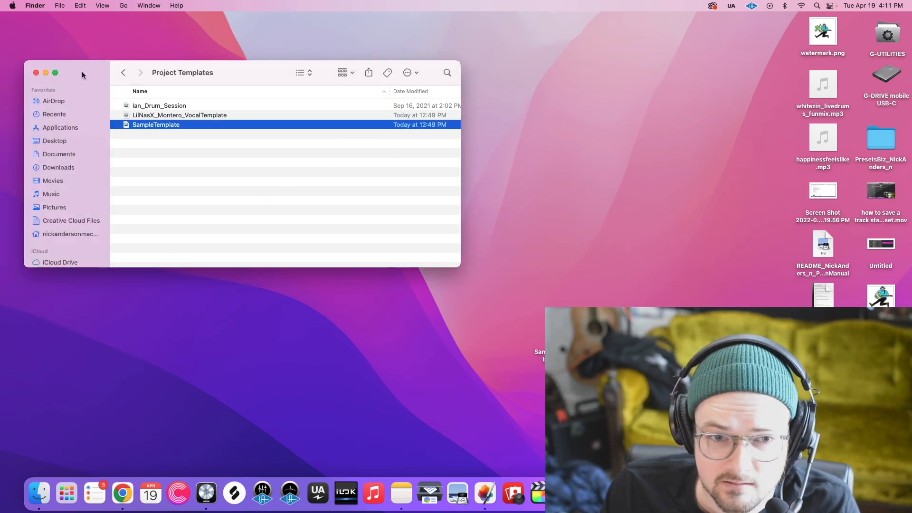
left_click(36, 73)
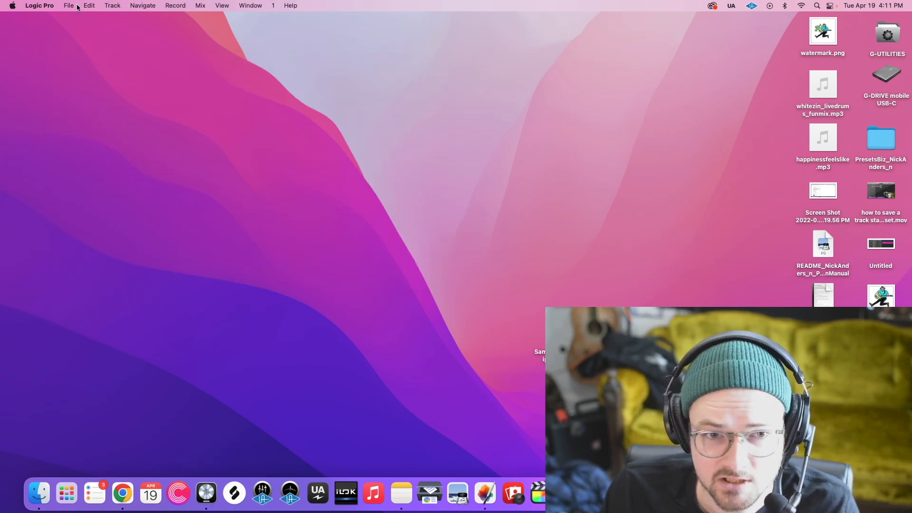
Create a new Logic Pro project from SampleTemplate under My Templates
left_click(68, 5)
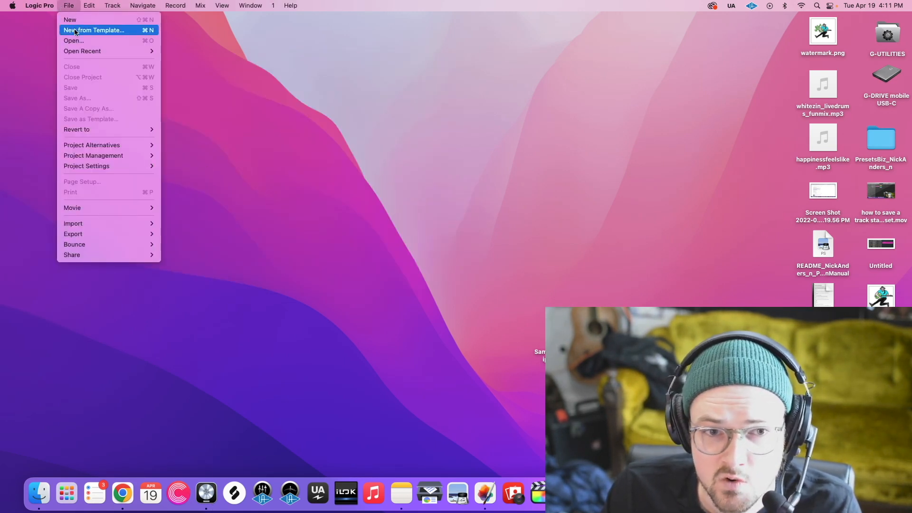
left_click(93, 33)
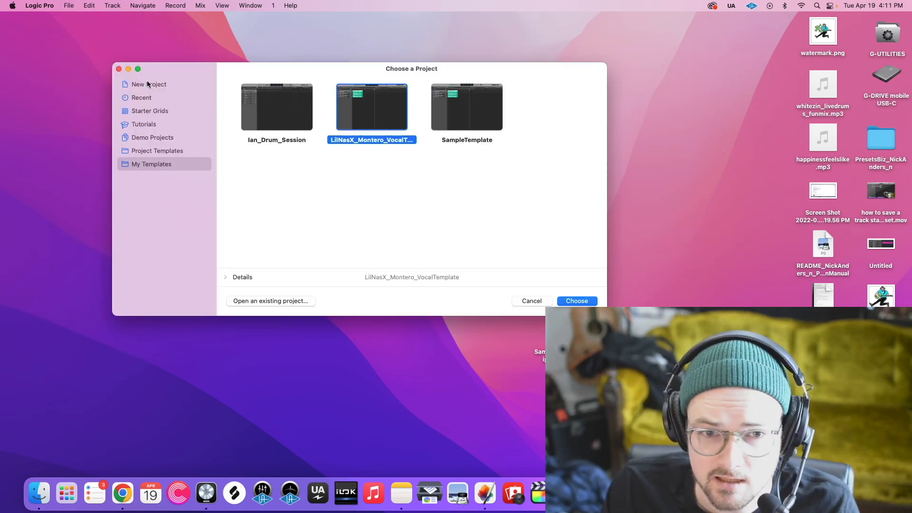
left_click(148, 83)
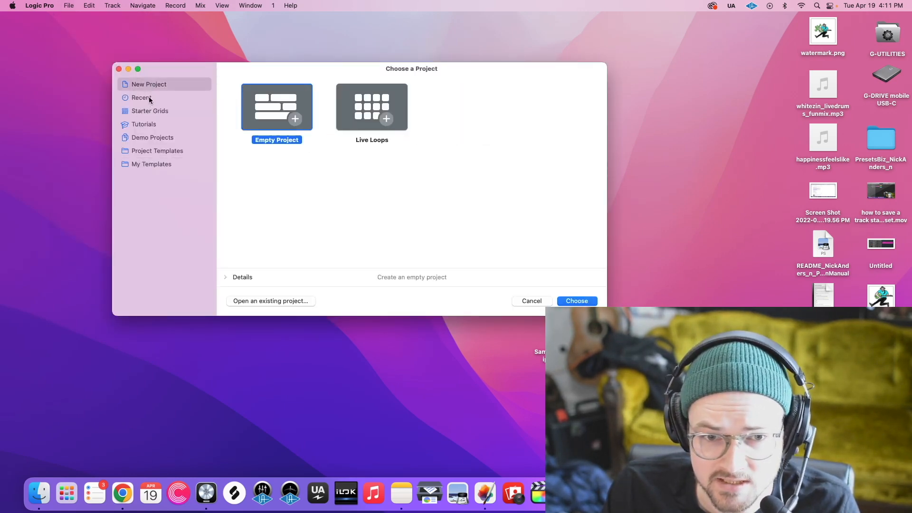
left_click(151, 164)
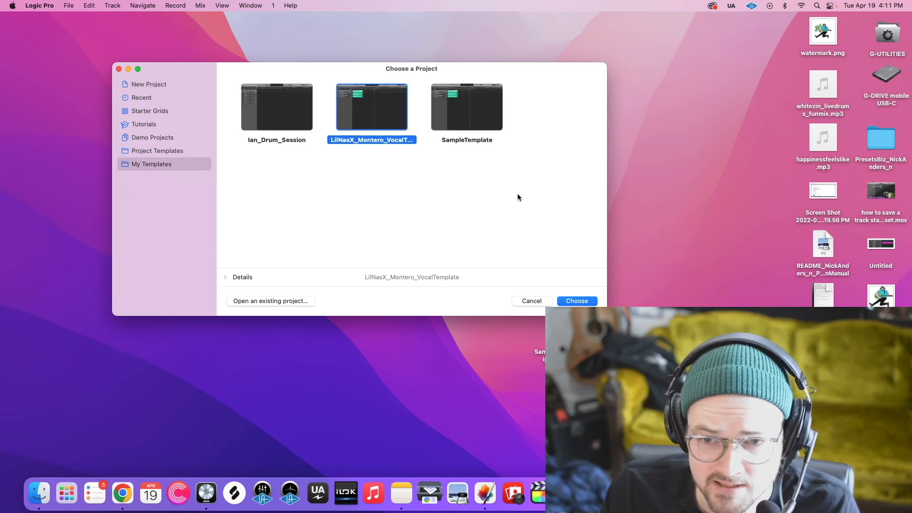
left_click(466, 106)
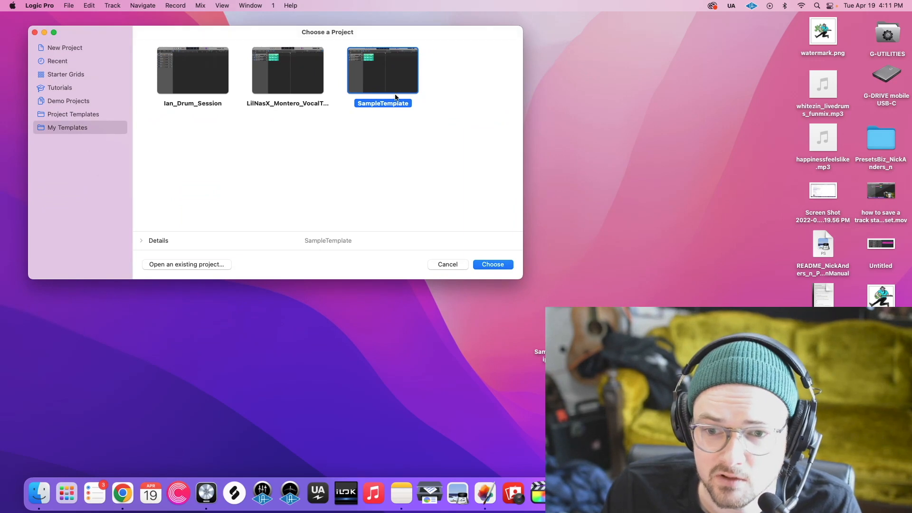
left_click(492, 264)
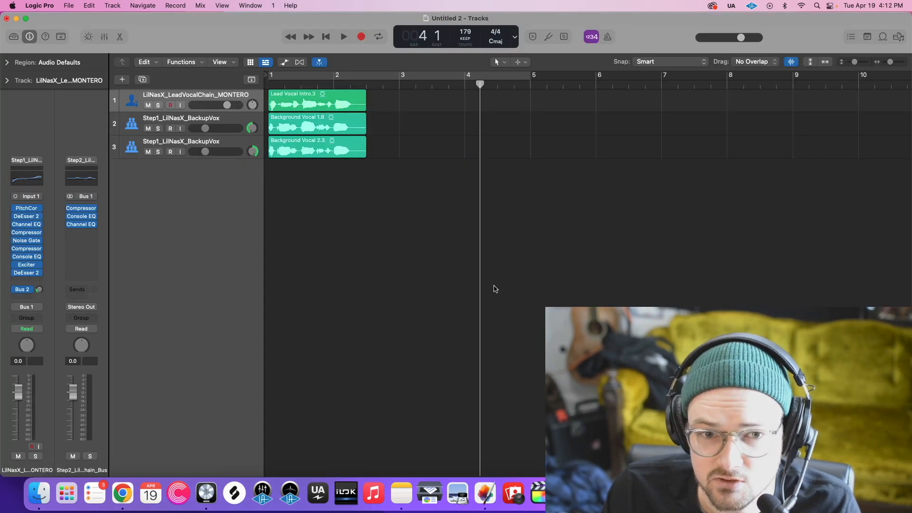